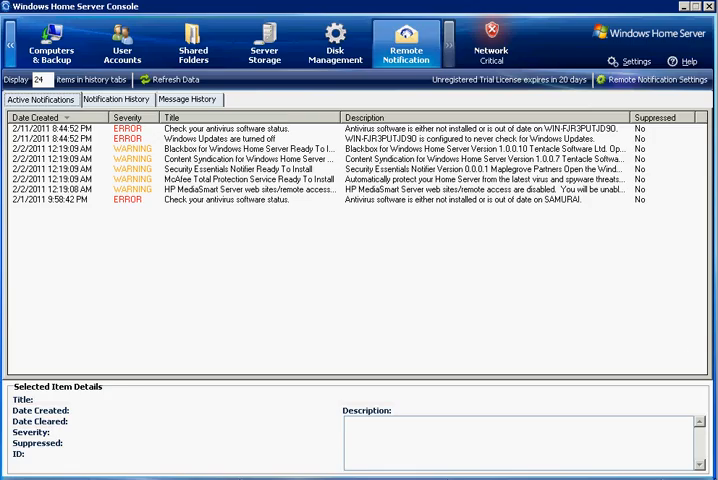
mouse_move(492, 230)
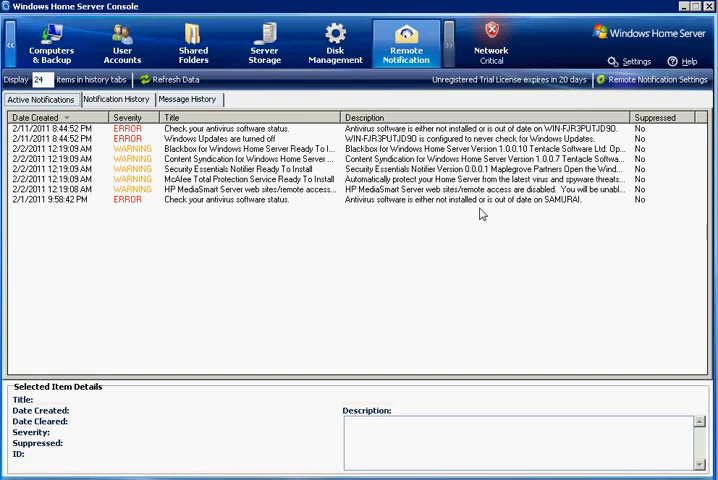
mouse_move(626, 90)
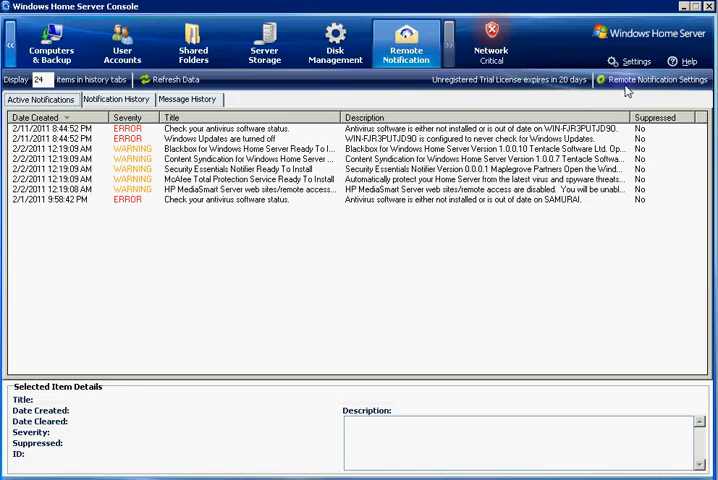
Bring up the Remote Notification add-in's settings showing version and license details.
left_click(656, 80)
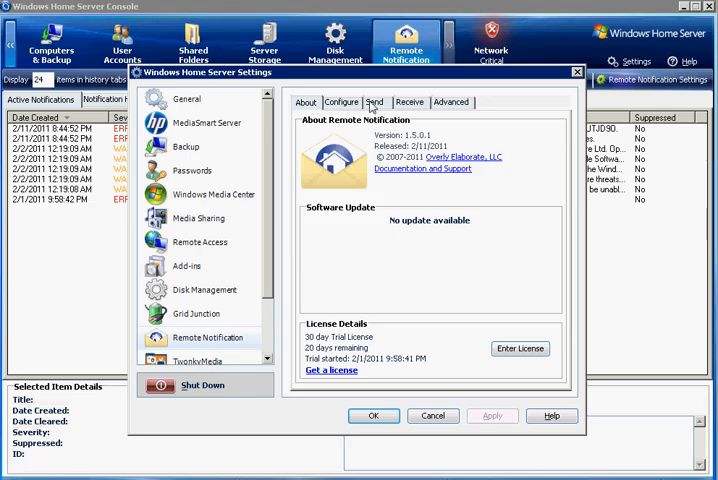
Use the Gmail SMTP preset (smtp.gmail.com, port 587, SSL, authentication) for outgoing mail.
left_click(376, 100)
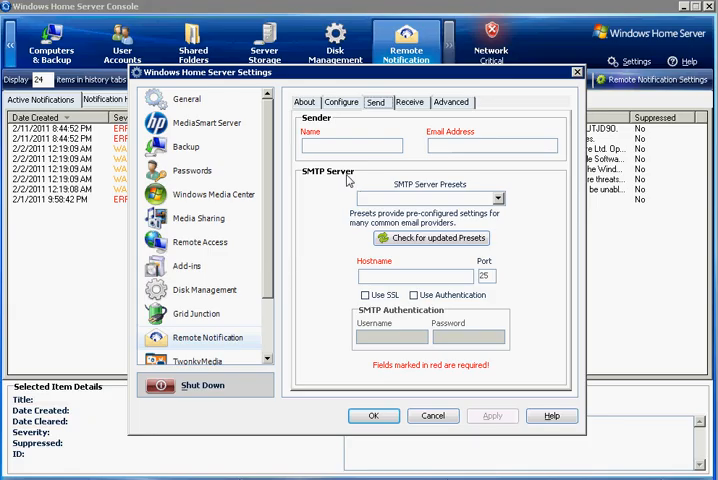
mouse_move(362, 184)
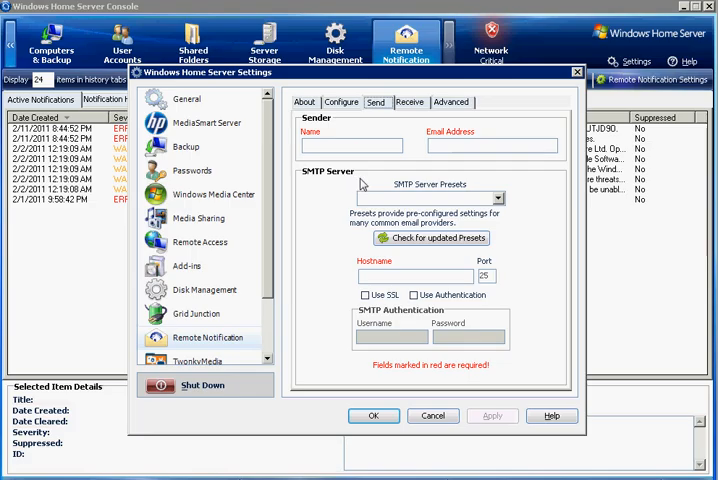
left_click(498, 196)
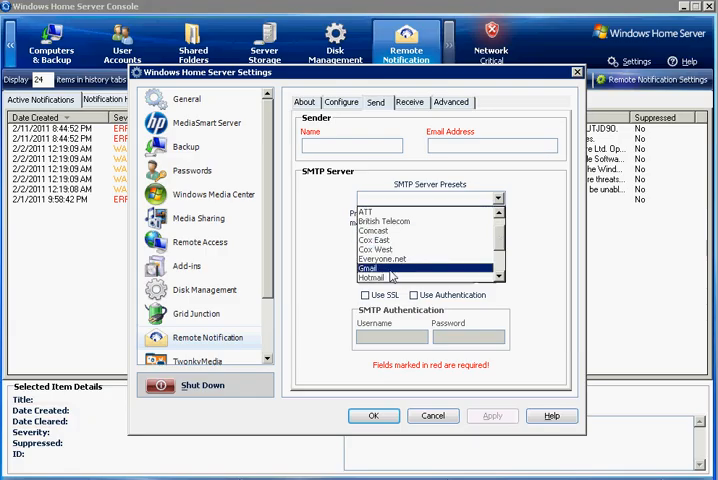
left_click(372, 268)
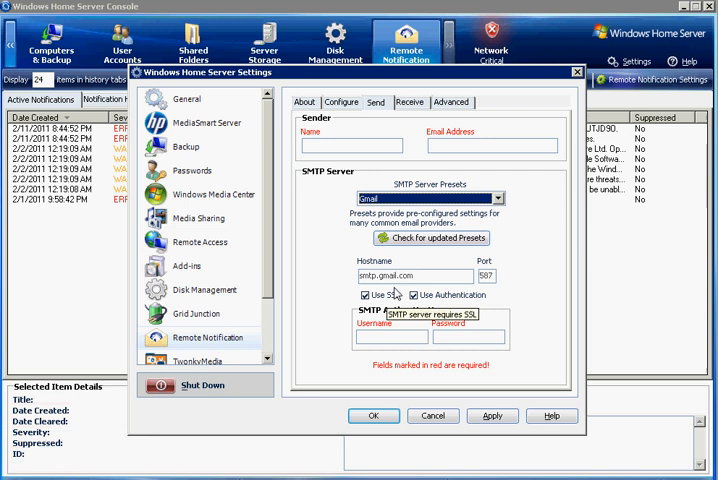
mouse_move(378, 308)
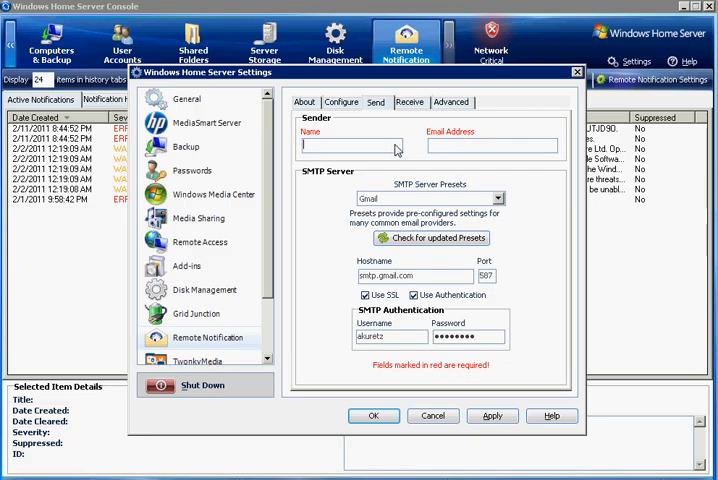
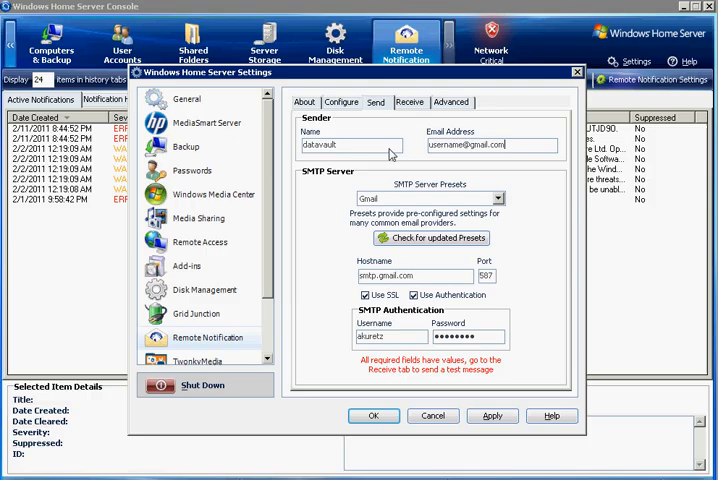
mouse_move(412, 370)
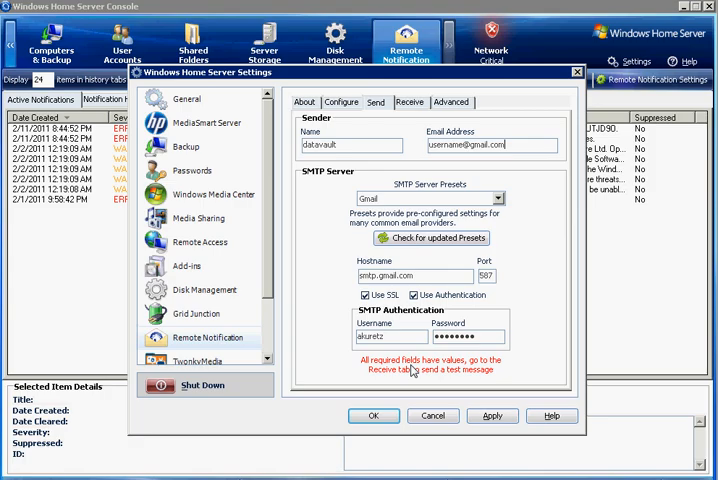
mouse_move(450, 372)
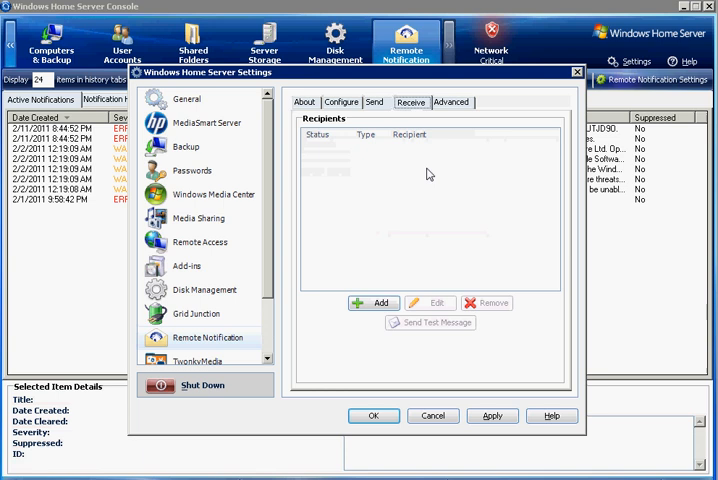
mouse_move(372, 304)
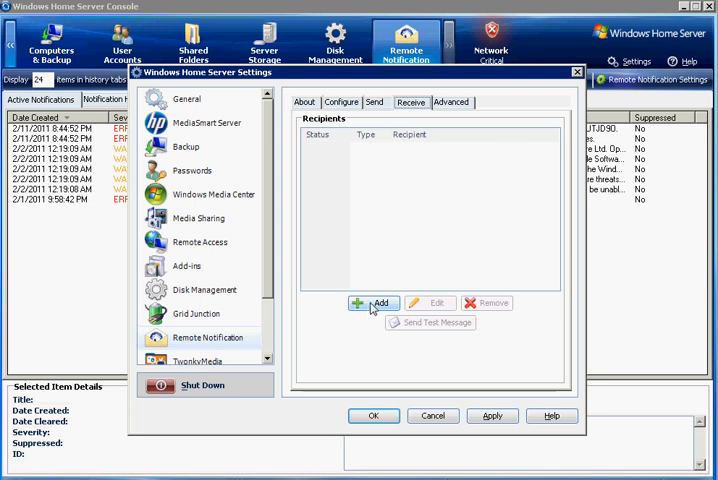
Begin a new recipient on the Receive tab with Email as its recipient type.
left_click(378, 304)
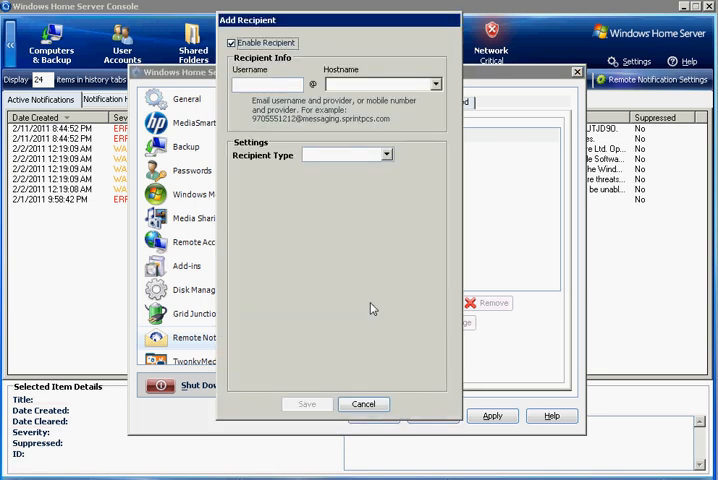
left_click(386, 154)
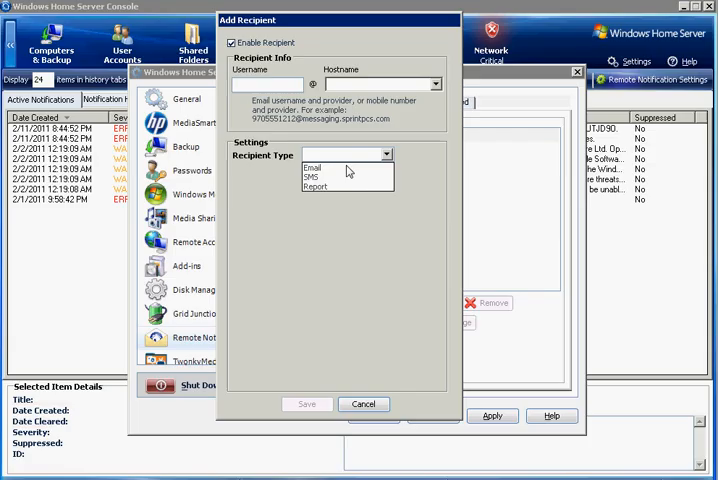
mouse_move(336, 188)
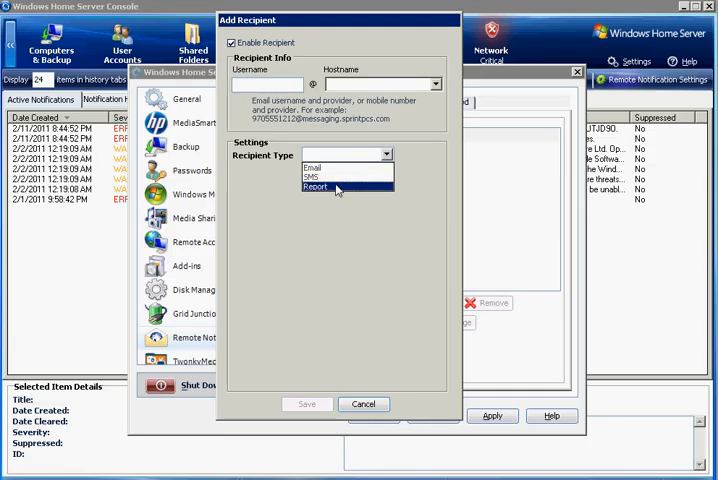
left_click(312, 168)
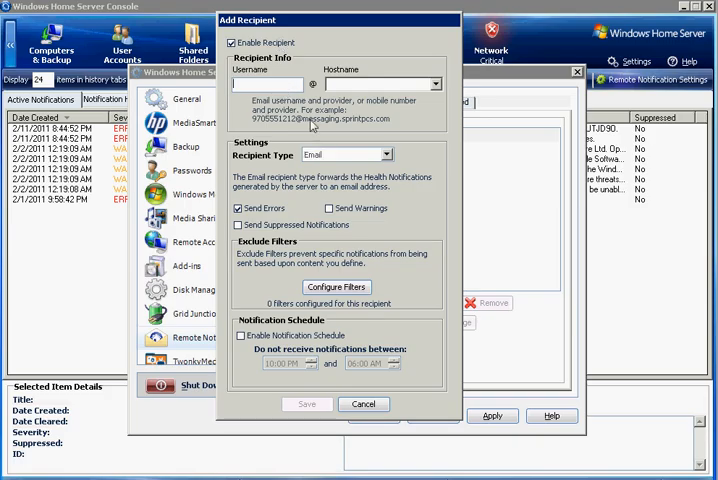
mouse_move(448, 90)
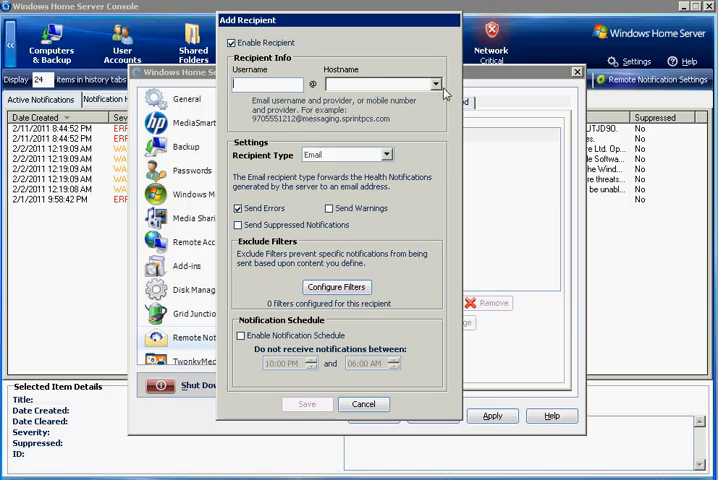
Address the recipient to 97055 at messaging.sprintpcs.com.
left_click(434, 84)
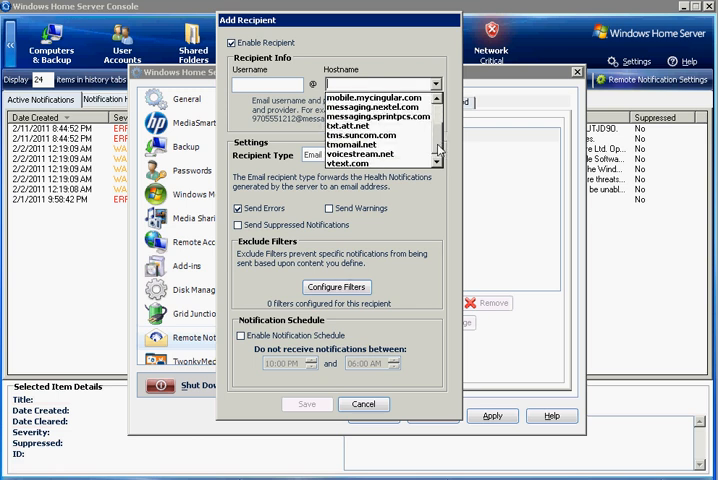
scroll("down", 3)
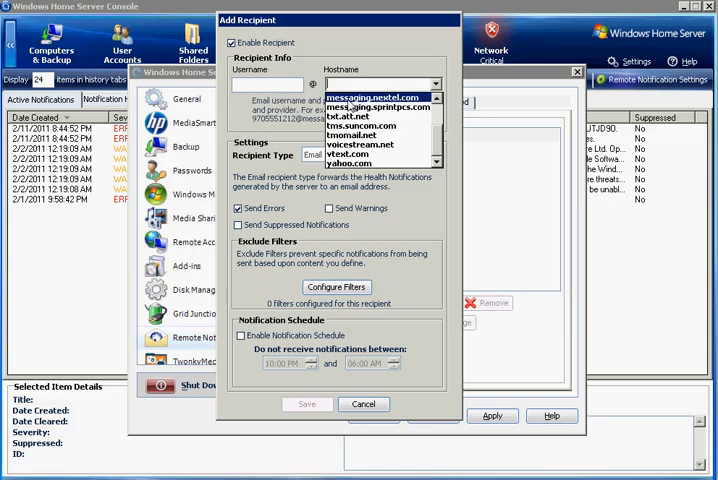
left_click(376, 106)
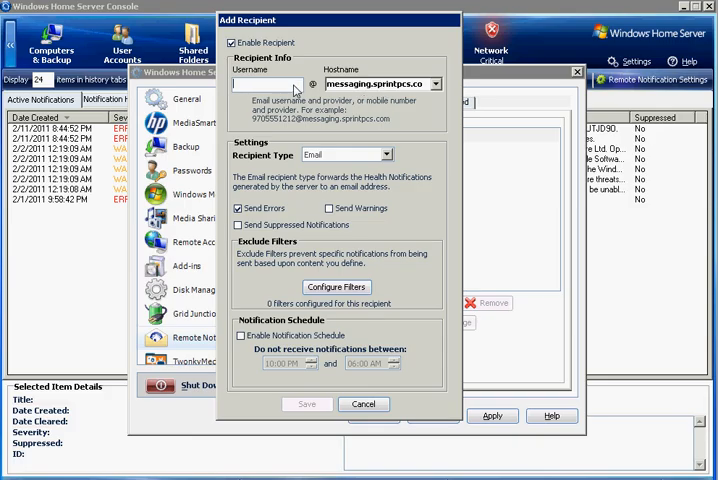
type("9705551212")
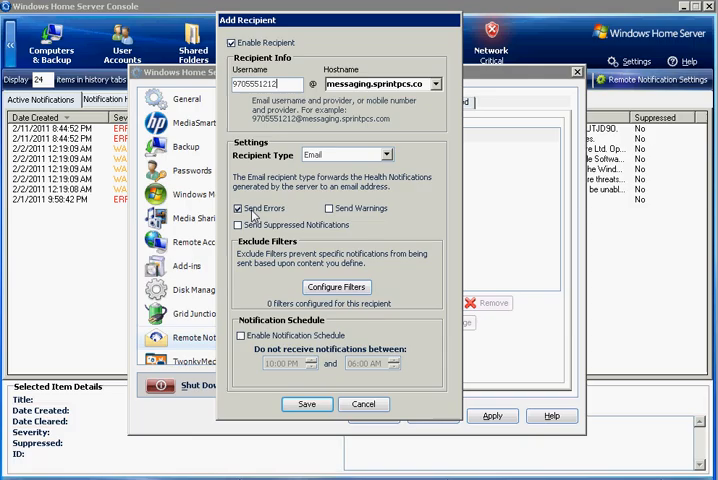
Make it an SMS recipient that receives errors but leaves warnings off.
left_click(396, 154)
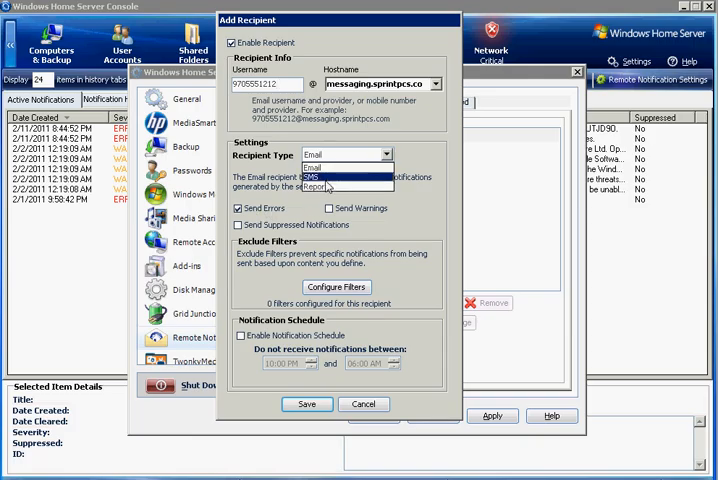
left_click(332, 176)
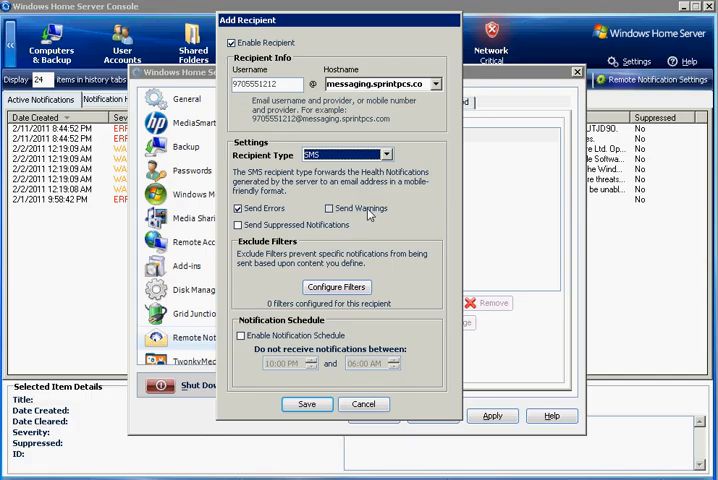
left_click(330, 208)
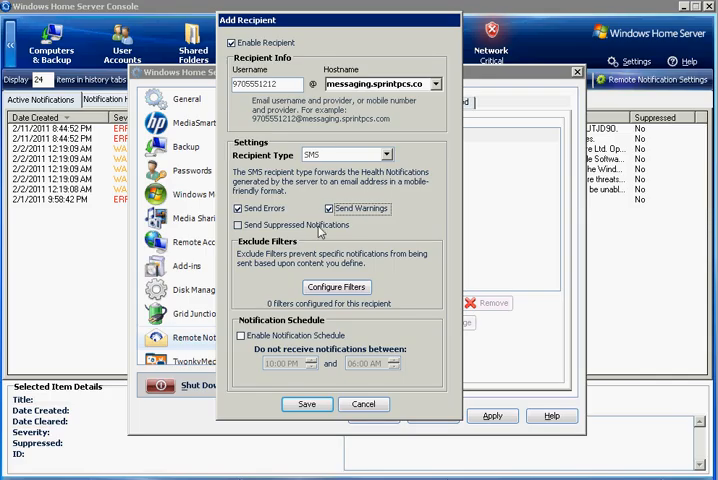
left_click(328, 208)
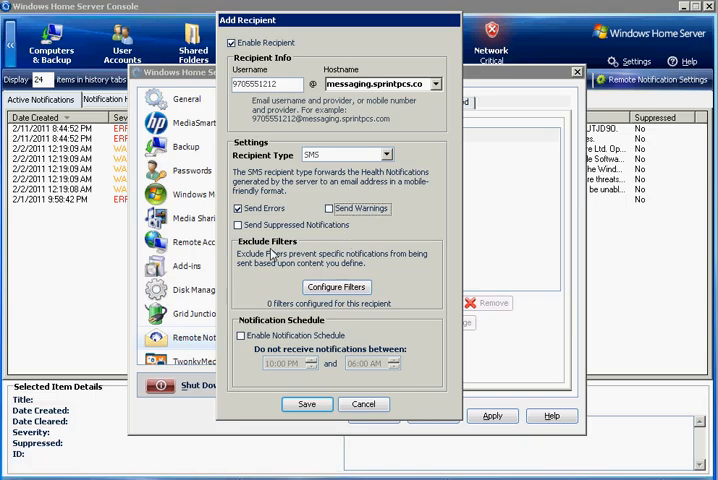
Save one exclude filter so notifications containing 'antivirus' are skipped.
left_click(336, 288)
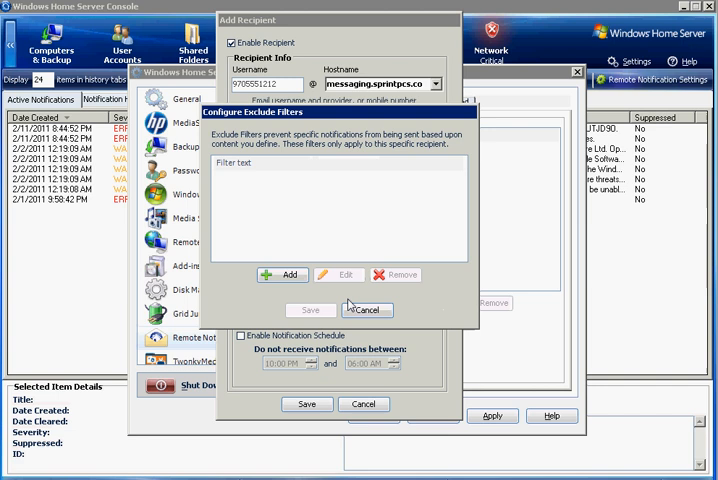
left_click(288, 274)
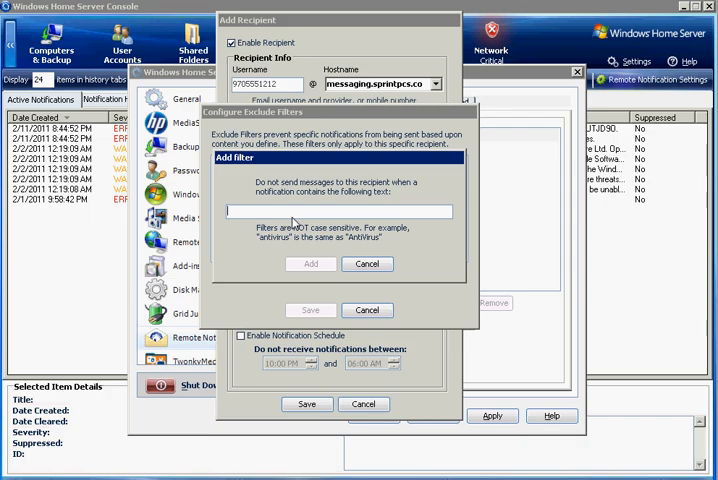
type("antivirus")
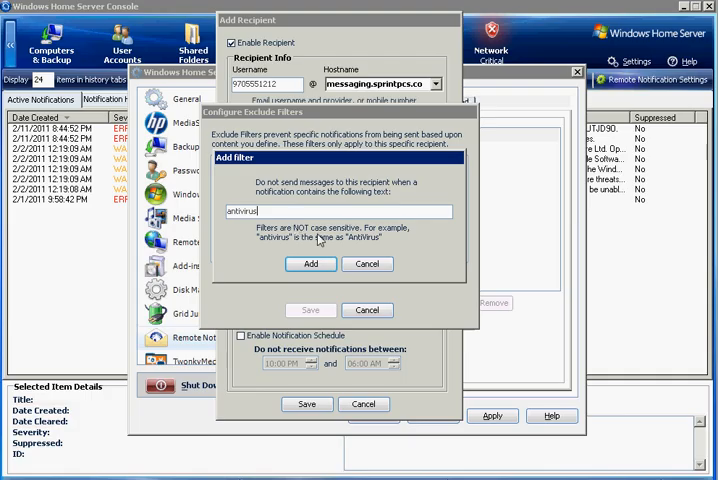
left_click(312, 264)
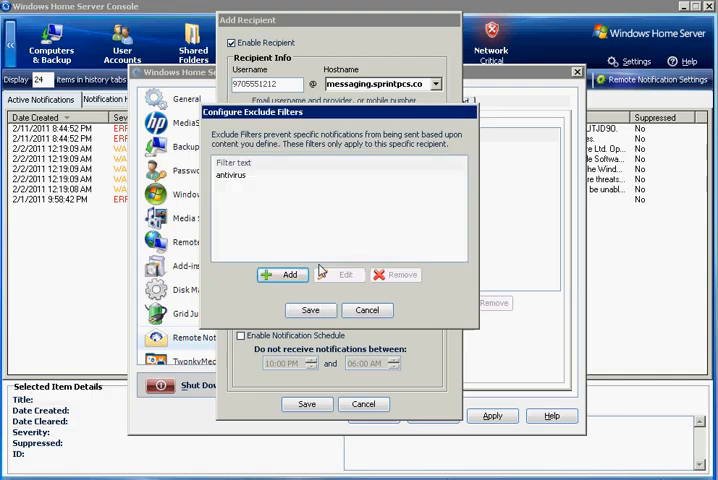
mouse_move(252, 236)
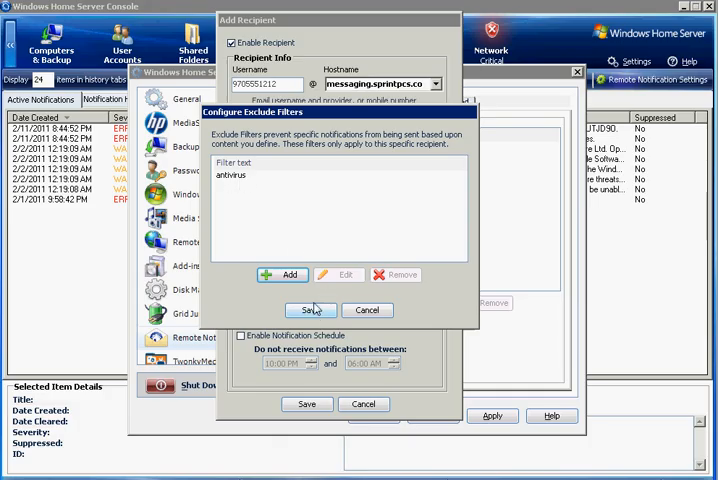
left_click(284, 274)
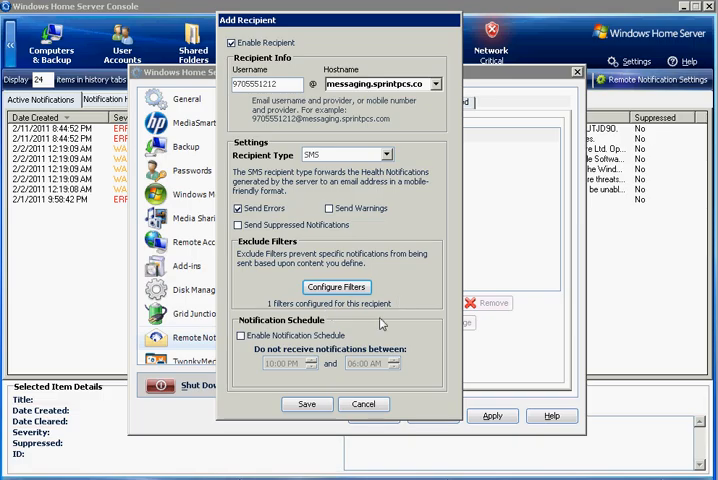
mouse_move(282, 336)
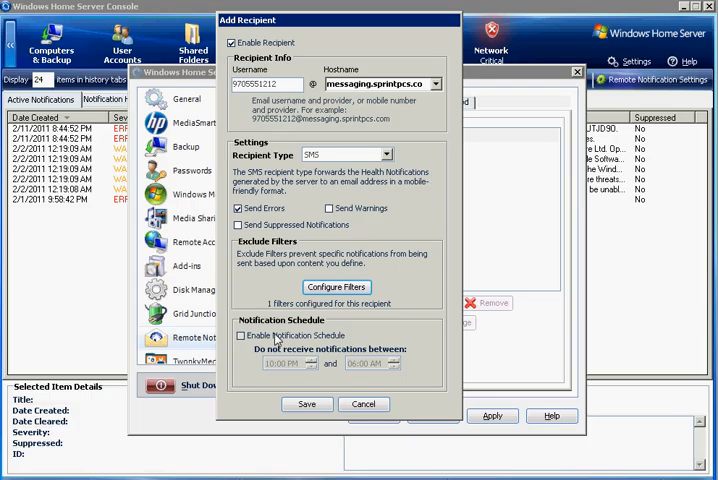
Enable the notification schedule on the SMS recipient, then begin adding another recipient.
left_click(240, 336)
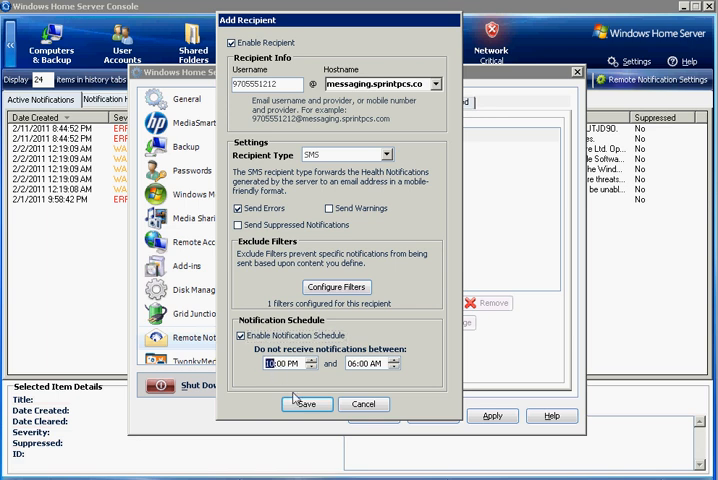
mouse_move(296, 396)
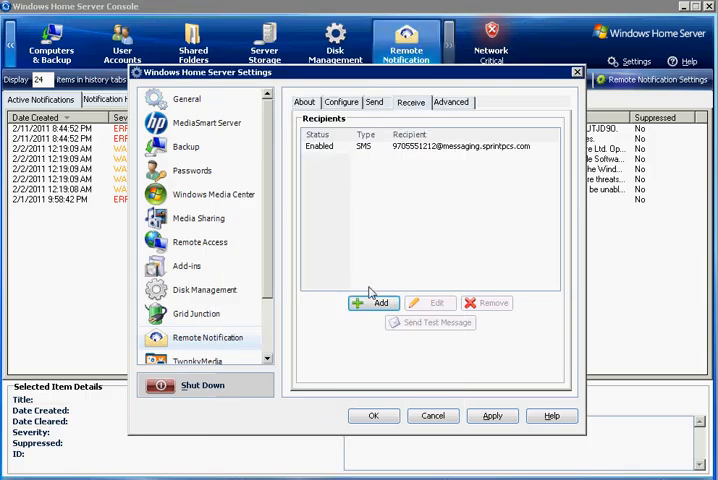
mouse_move(404, 180)
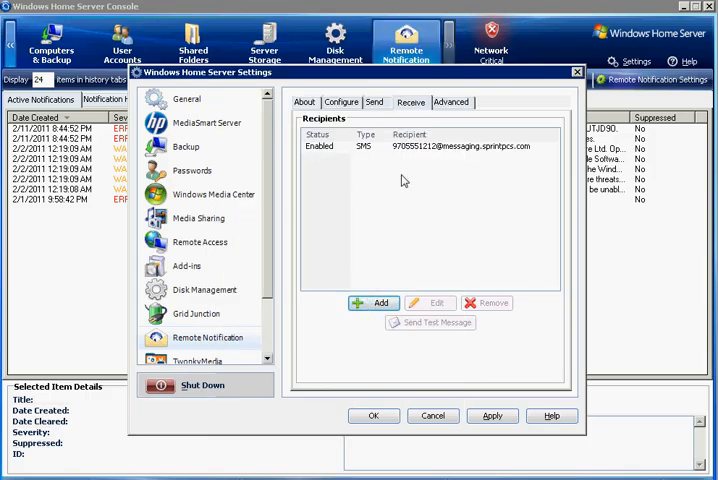
left_click(430, 146)
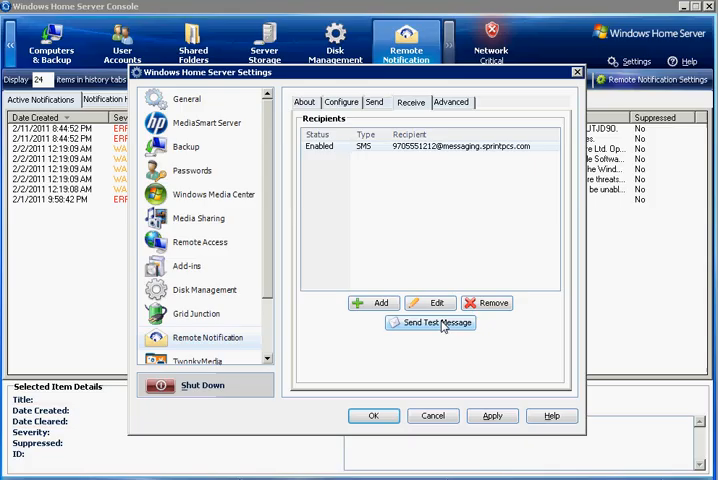
left_click(372, 302)
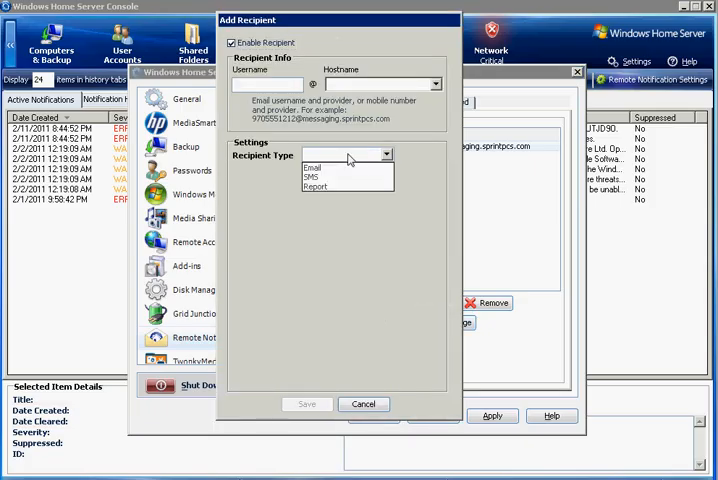
left_click(312, 186)
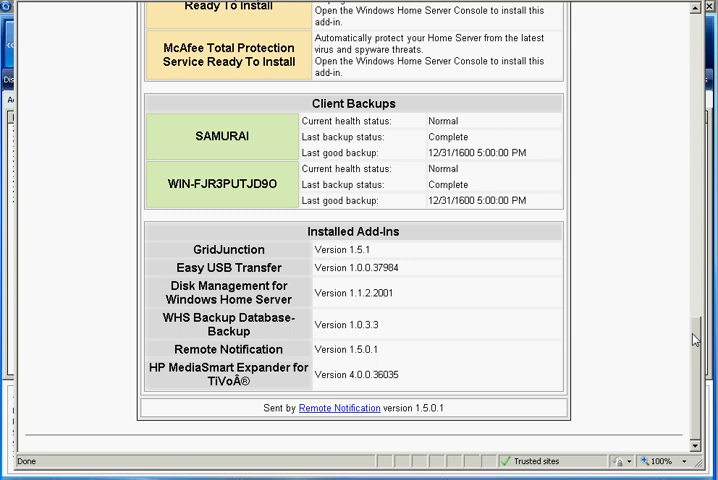
scroll("up", 3)
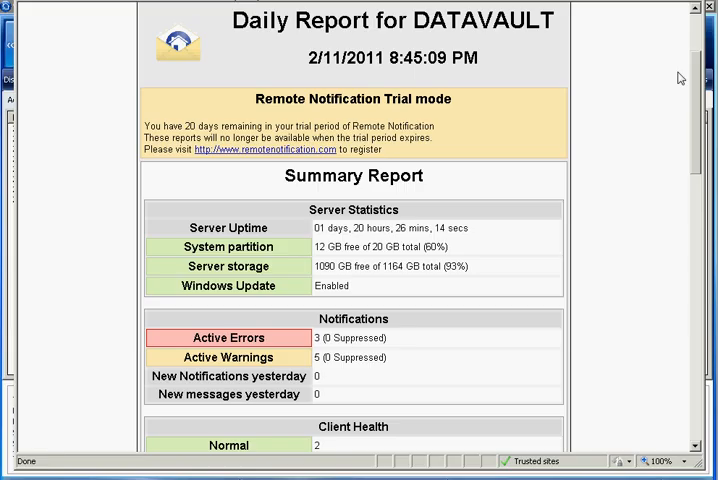
scroll("down", 3)
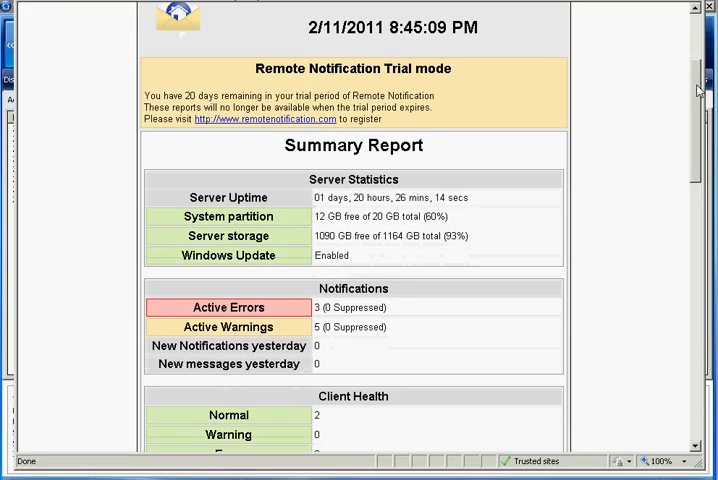
scroll("down", 3)
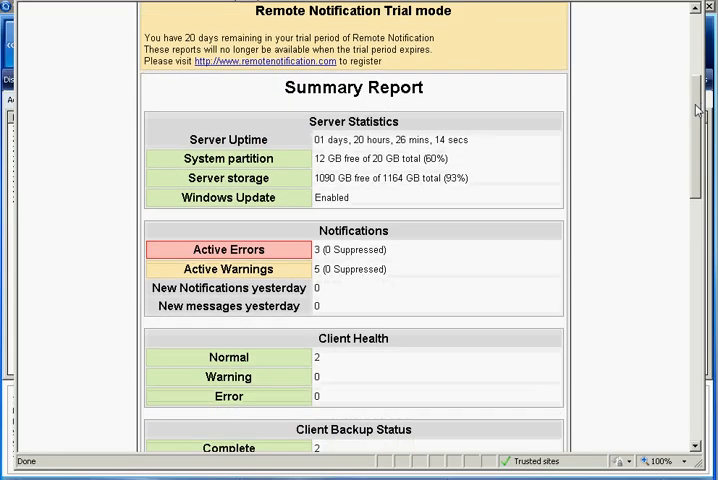
scroll("down", 3)
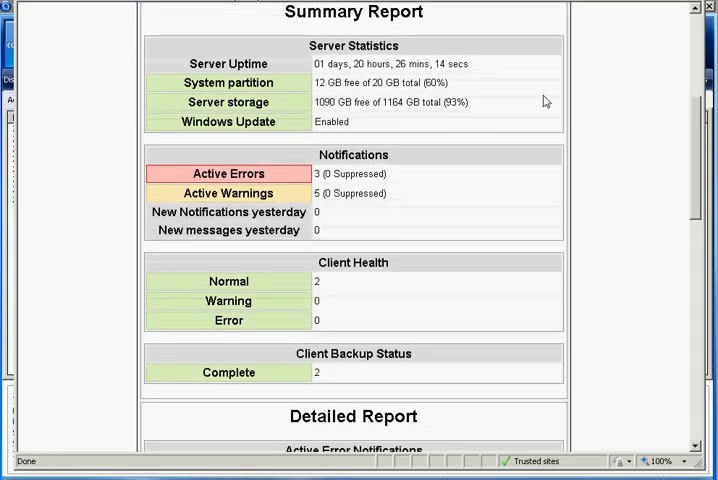
scroll("down", 3)
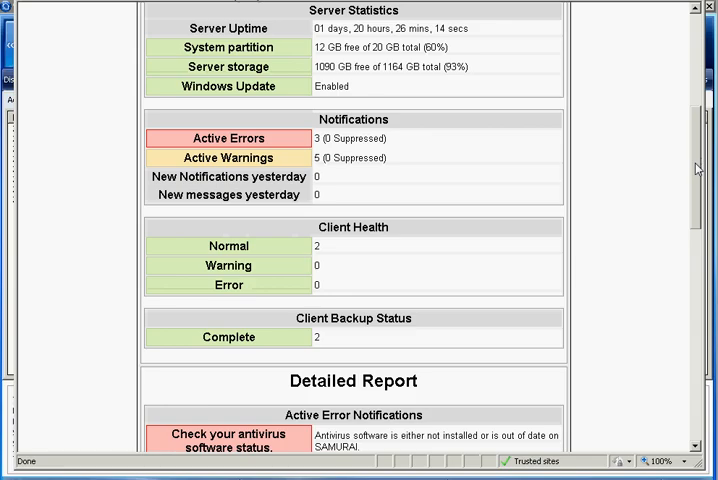
scroll("down", 3)
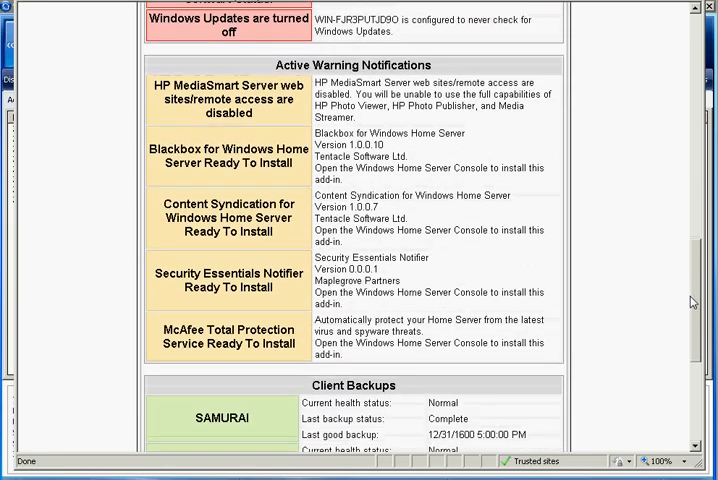
scroll("down", 3)
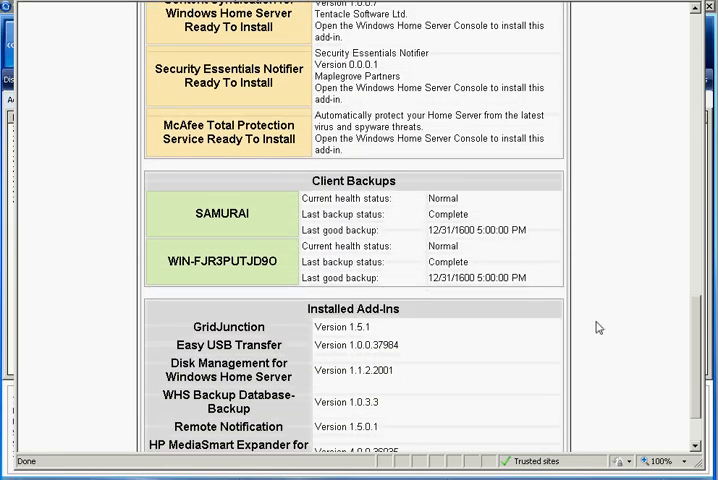
mouse_move(232, 244)
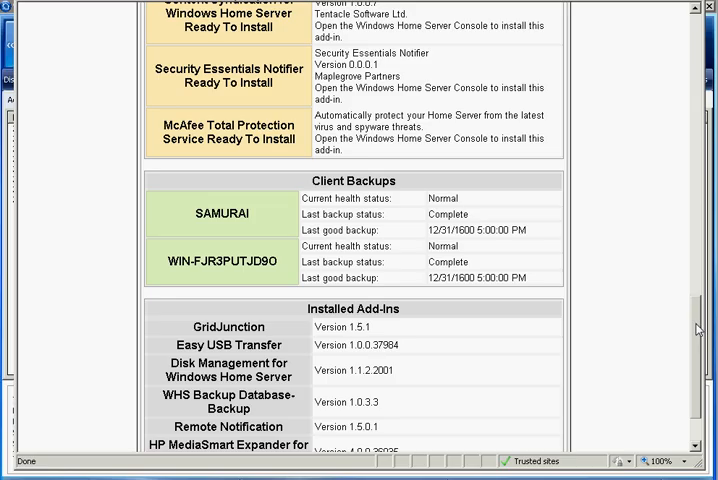
scroll("down", 3)
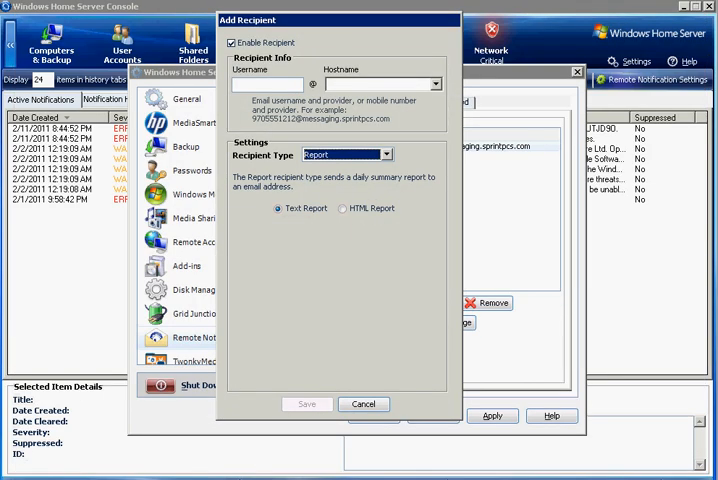
Save an HTML Report recipient for user 'aku' and apply the recipient changes.
left_click(344, 208)
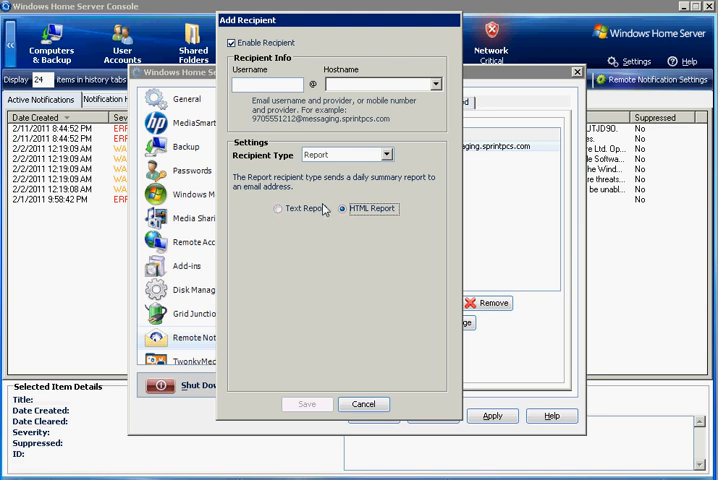
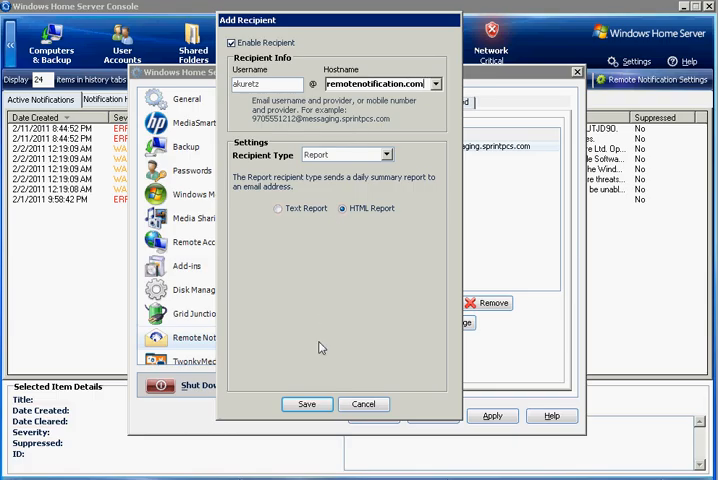
left_click(308, 404)
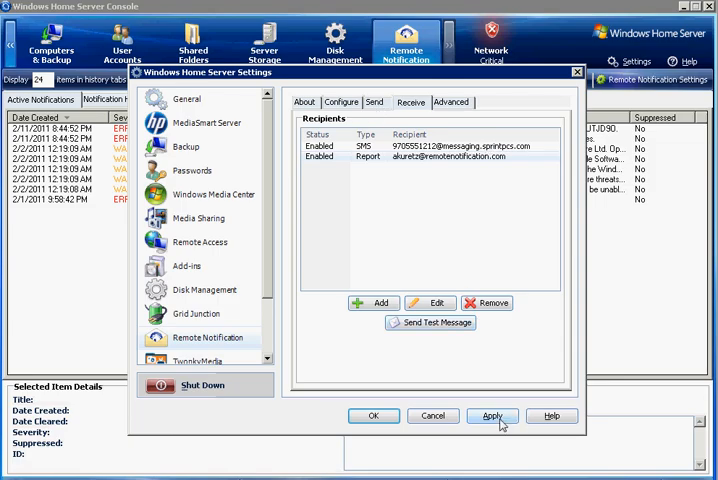
left_click(492, 416)
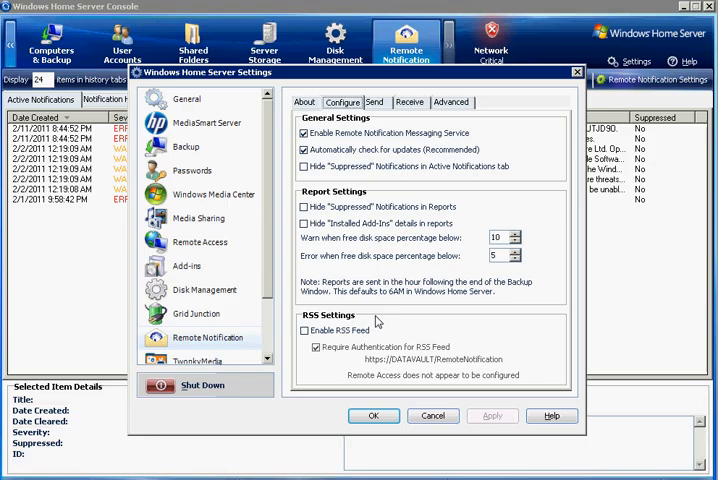
Turn on Enable RSS Feed under RSS Settings.
left_click(304, 330)
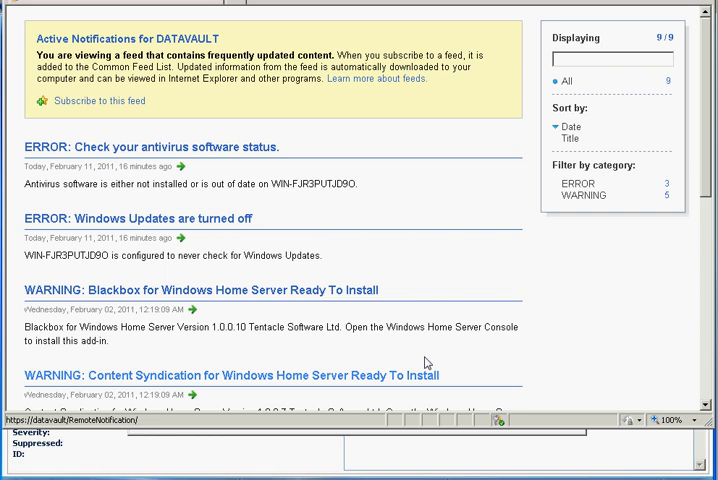
mouse_move(414, 196)
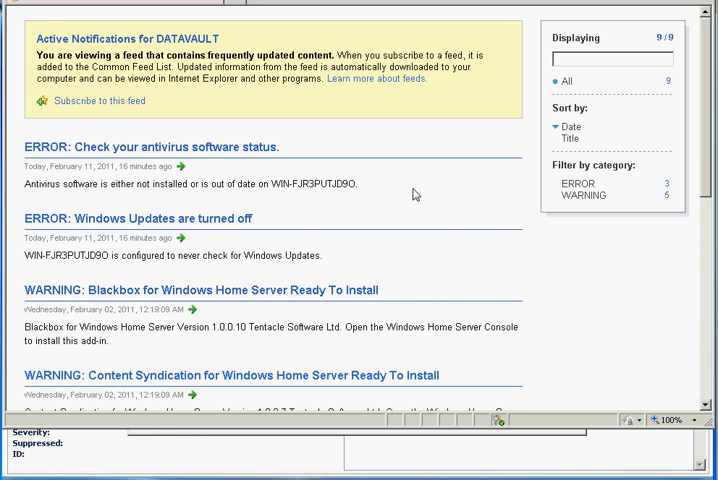
mouse_move(96, 180)
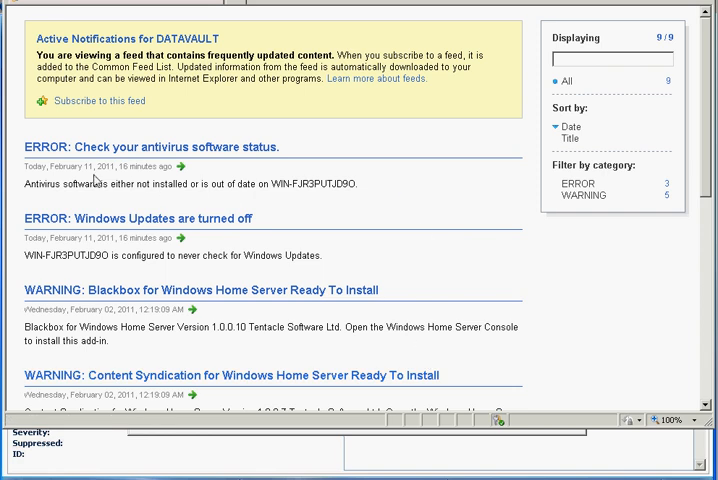
mouse_move(140, 180)
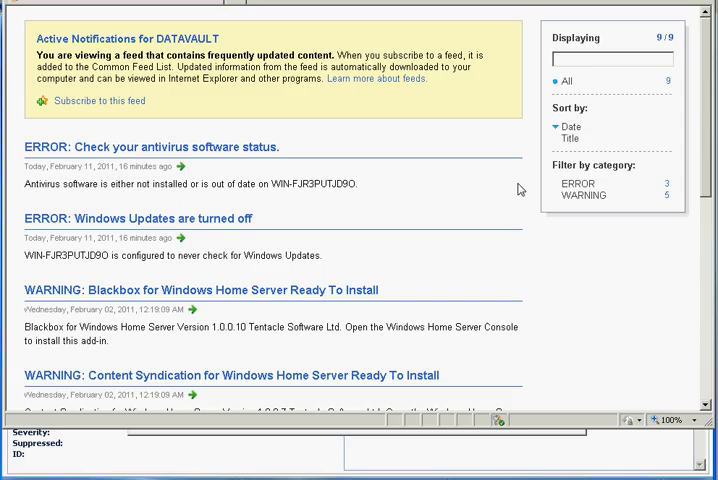
Filter the DATAVAULT notifications feed by WARNING, then down to the three ERROR items.
left_click(580, 196)
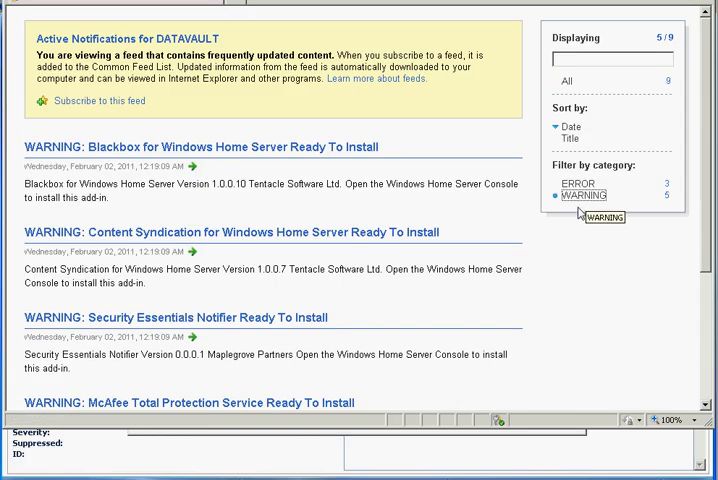
left_click(578, 182)
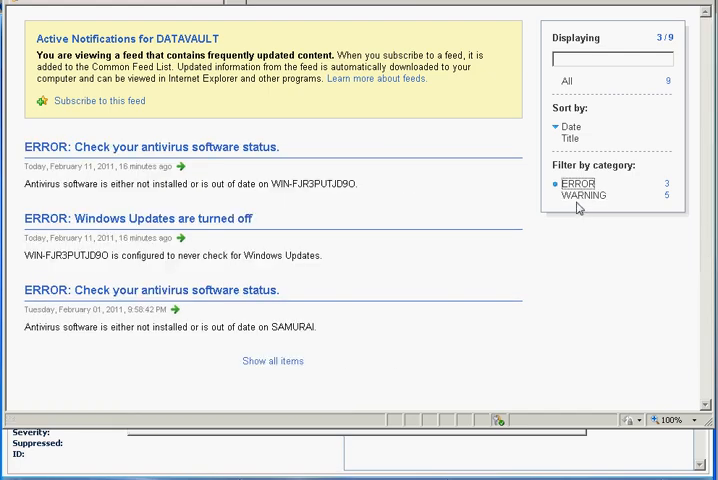
mouse_move(578, 204)
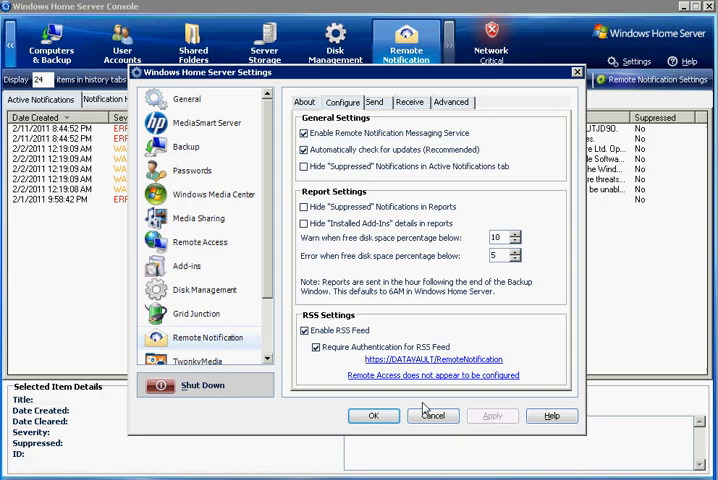
Review the add-in's About details (version, updates, 30-day trial) and close the Remote Notification settings.
left_click(304, 102)
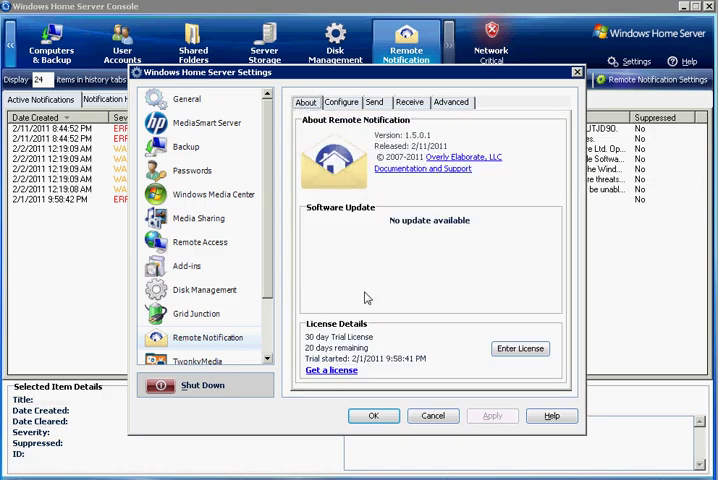
mouse_move(408, 352)
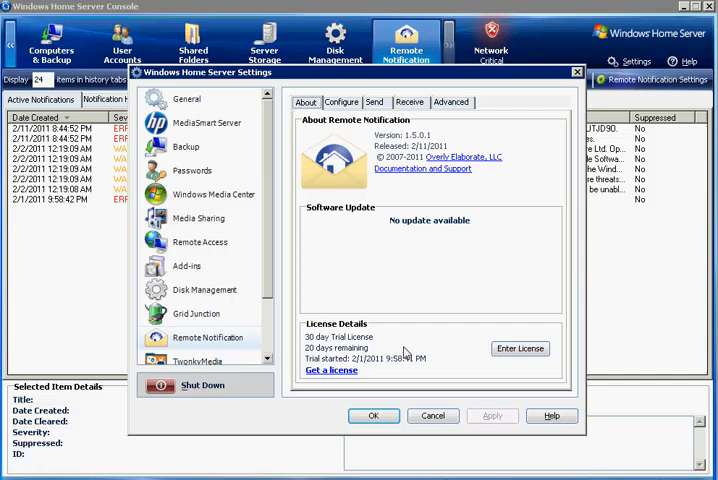
mouse_move(416, 120)
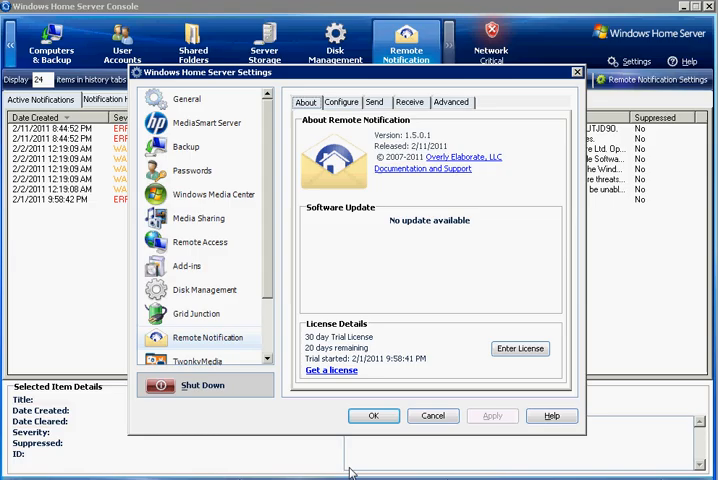
left_click(372, 416)
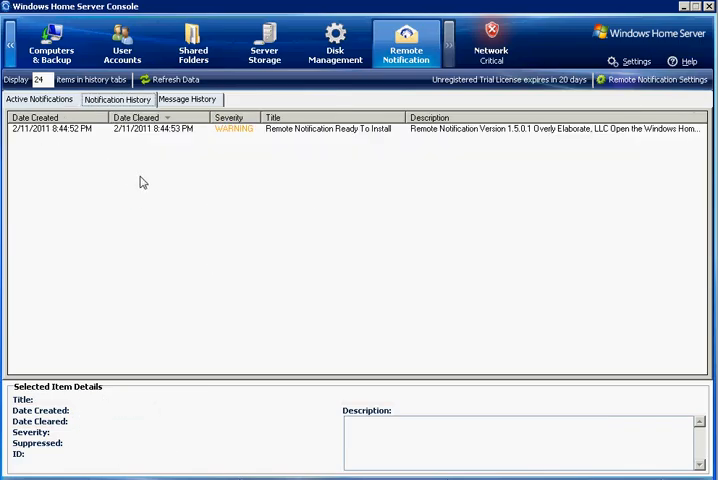
mouse_move(152, 152)
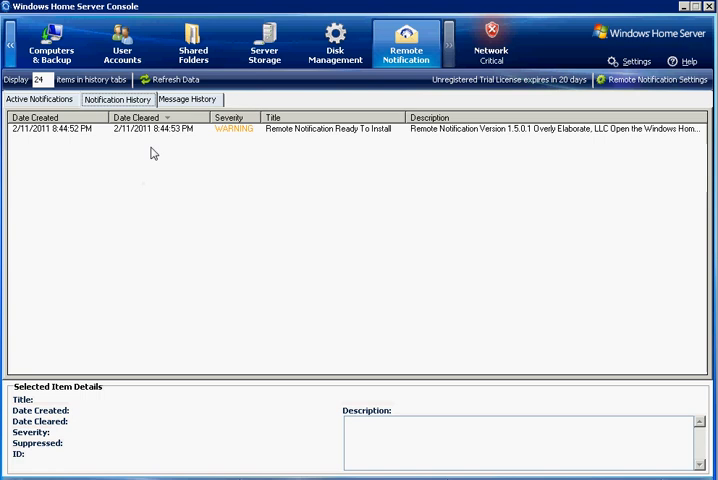
mouse_move(152, 144)
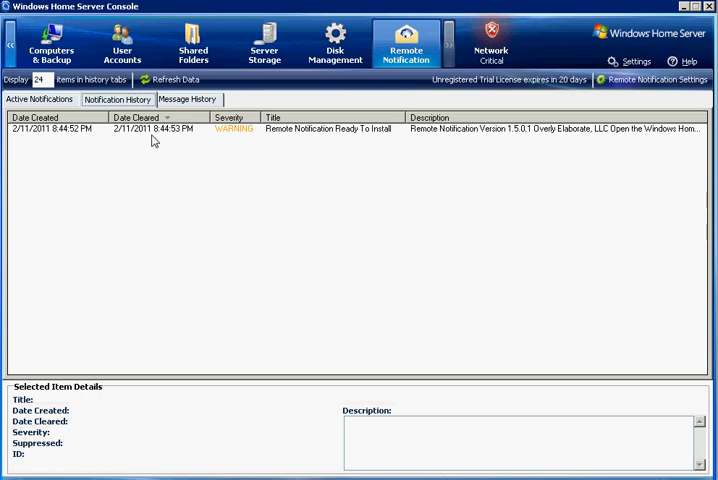
mouse_move(152, 136)
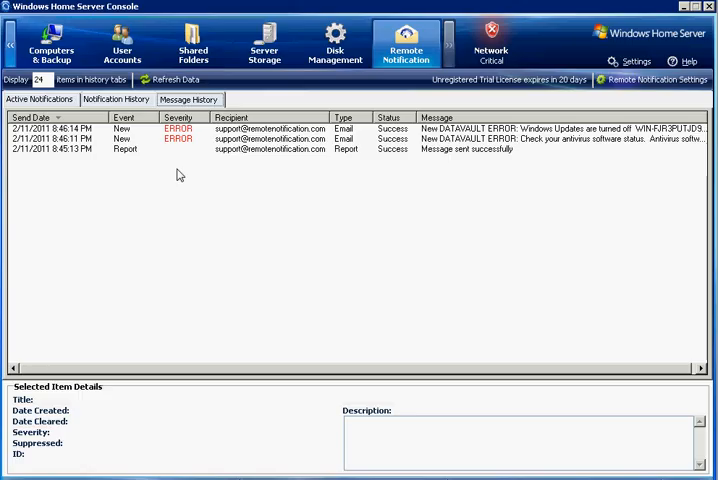
mouse_move(256, 168)
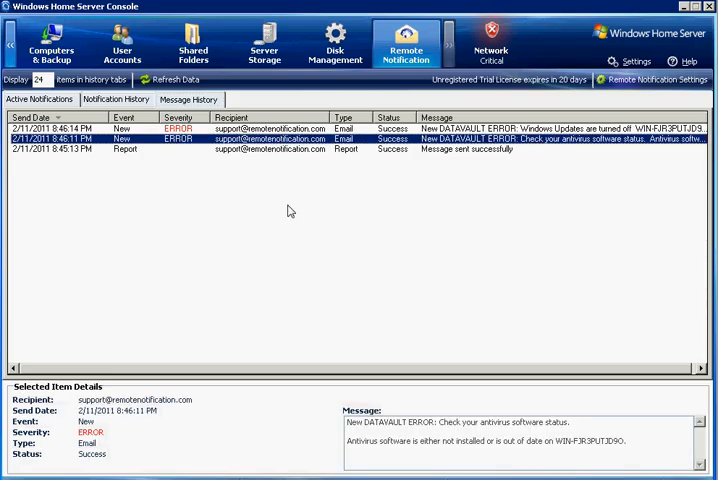
mouse_move(136, 444)
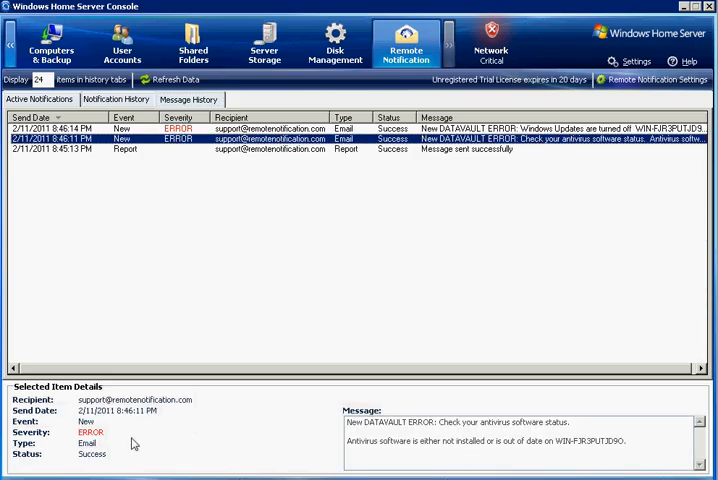
mouse_move(104, 456)
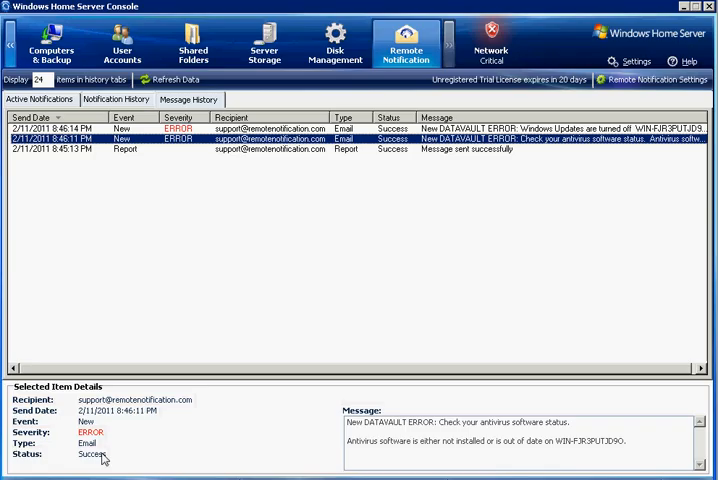
mouse_move(488, 444)
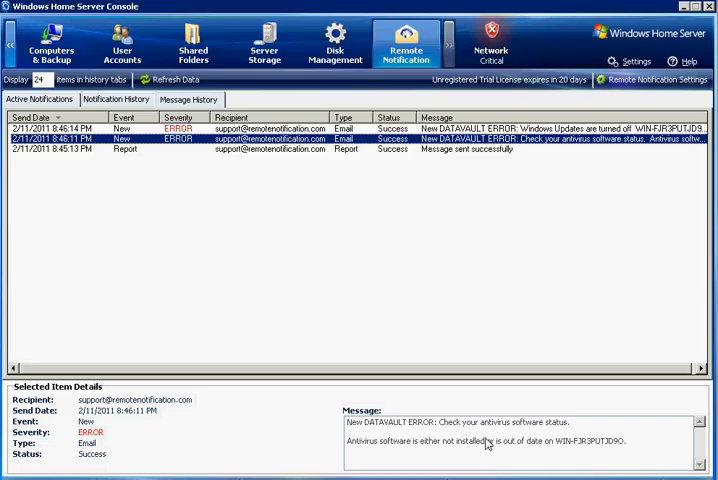
mouse_move(436, 452)
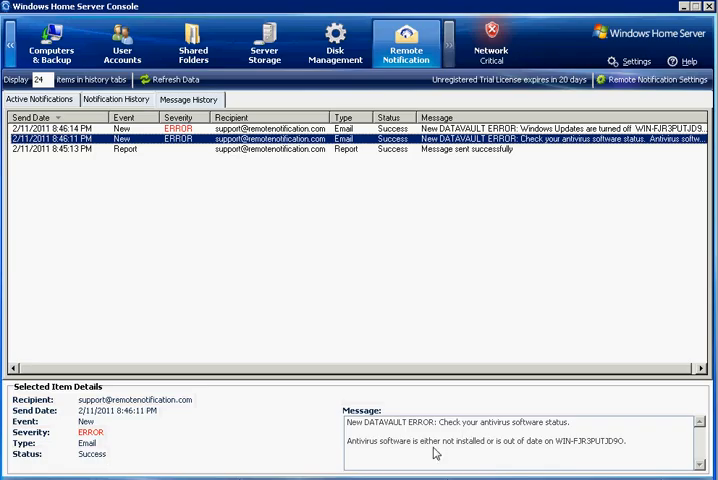
mouse_move(458, 368)
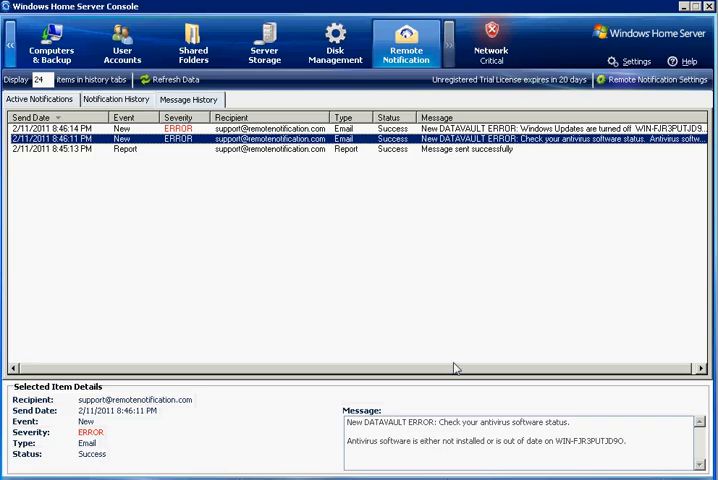